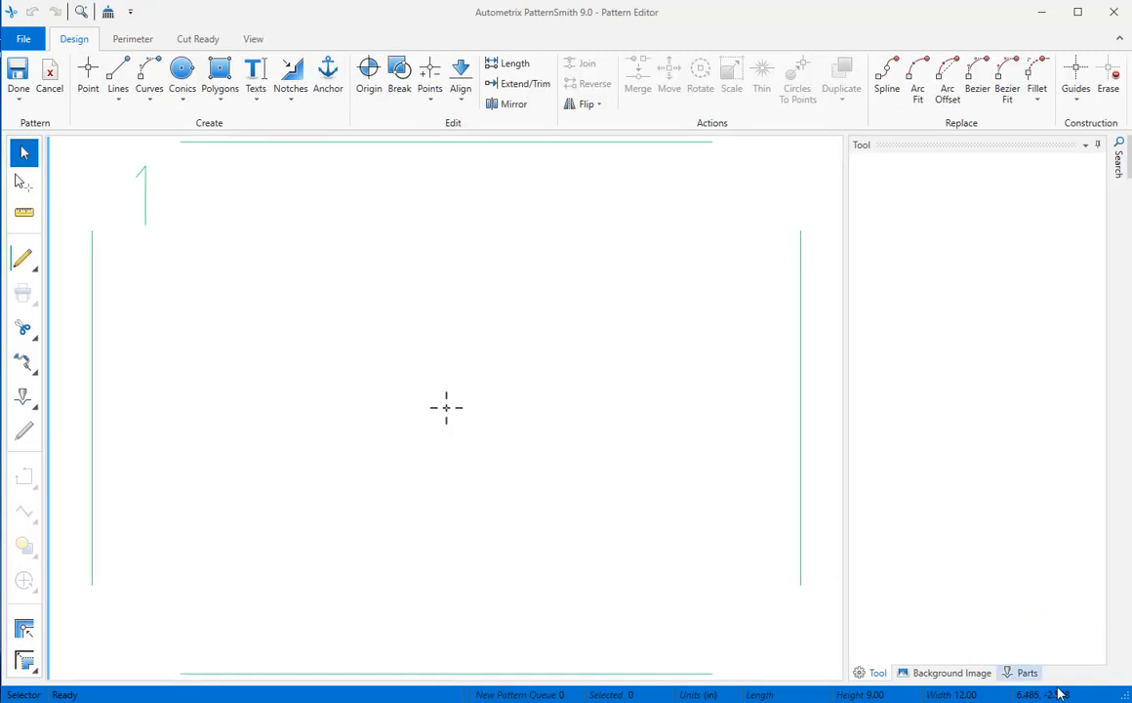
mouse_move(247, 341)
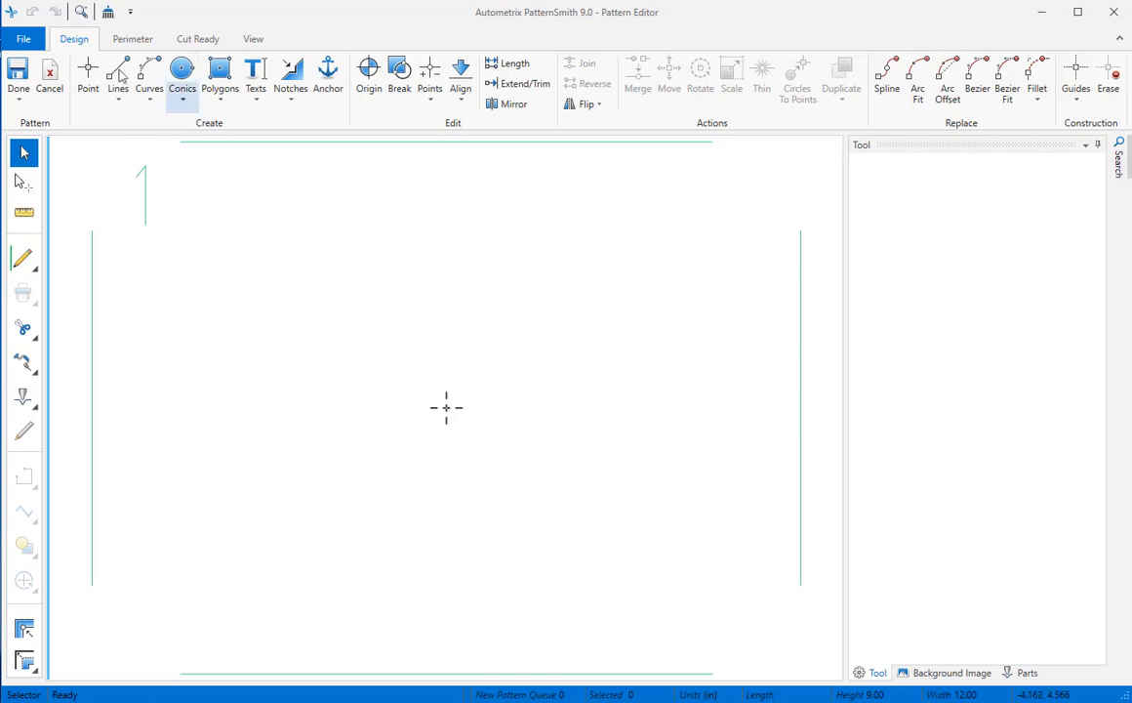
Activate the Create Lines tool from the Design tab
click(117, 76)
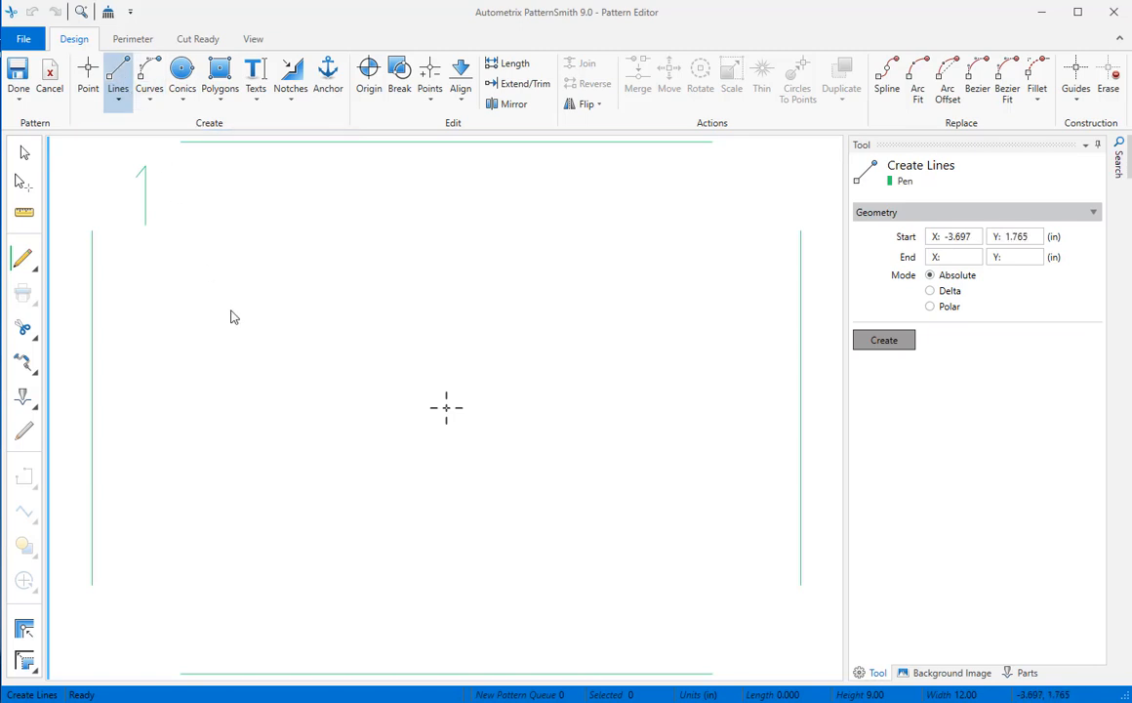
Draw two diagonal V lines mid-pattern and a short horizontal line near the top left
click(283, 349)
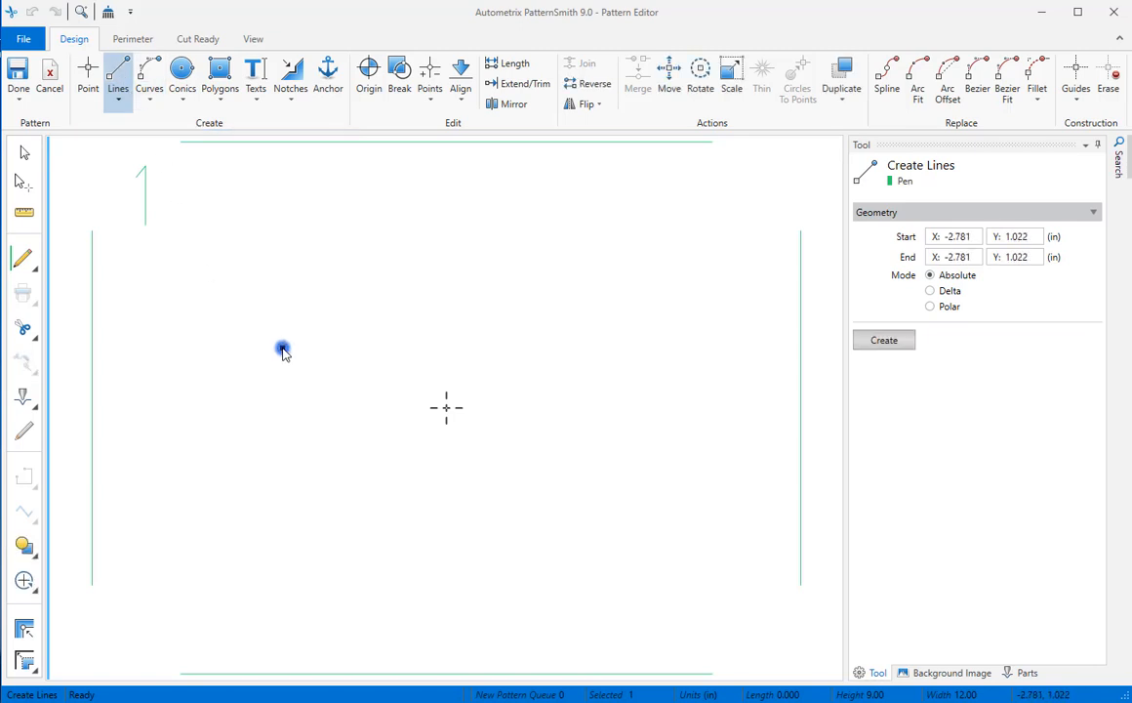
drag(283, 349, 468, 514)
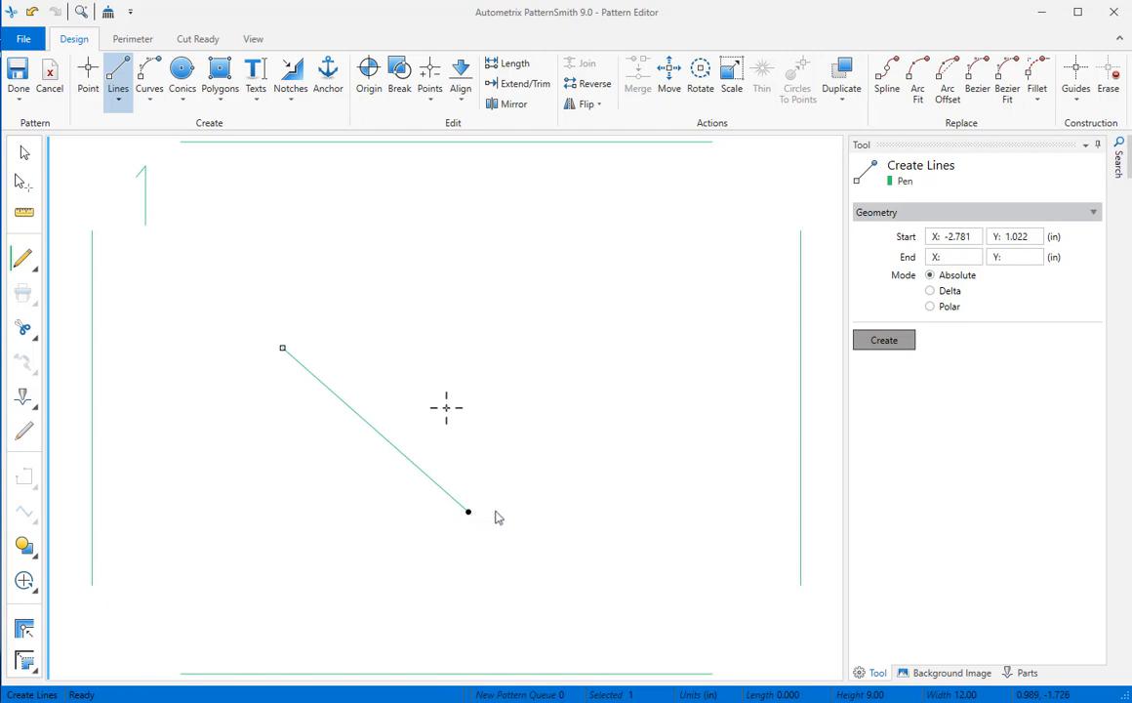
click(709, 300)
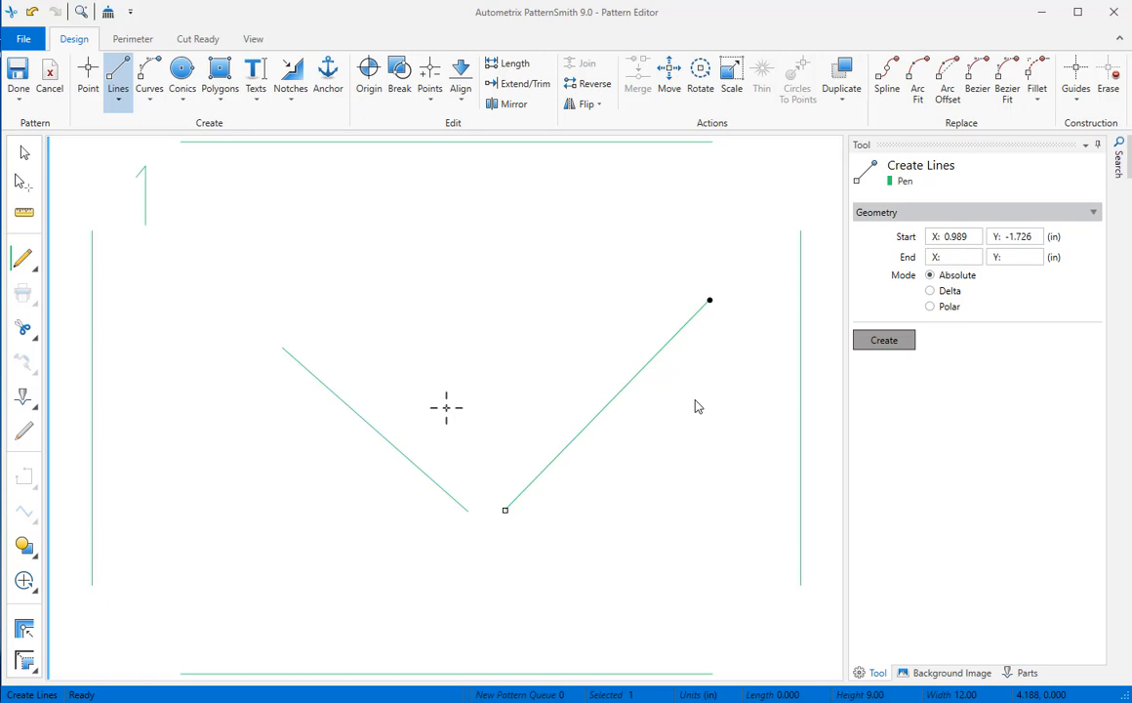
mouse_move(278, 261)
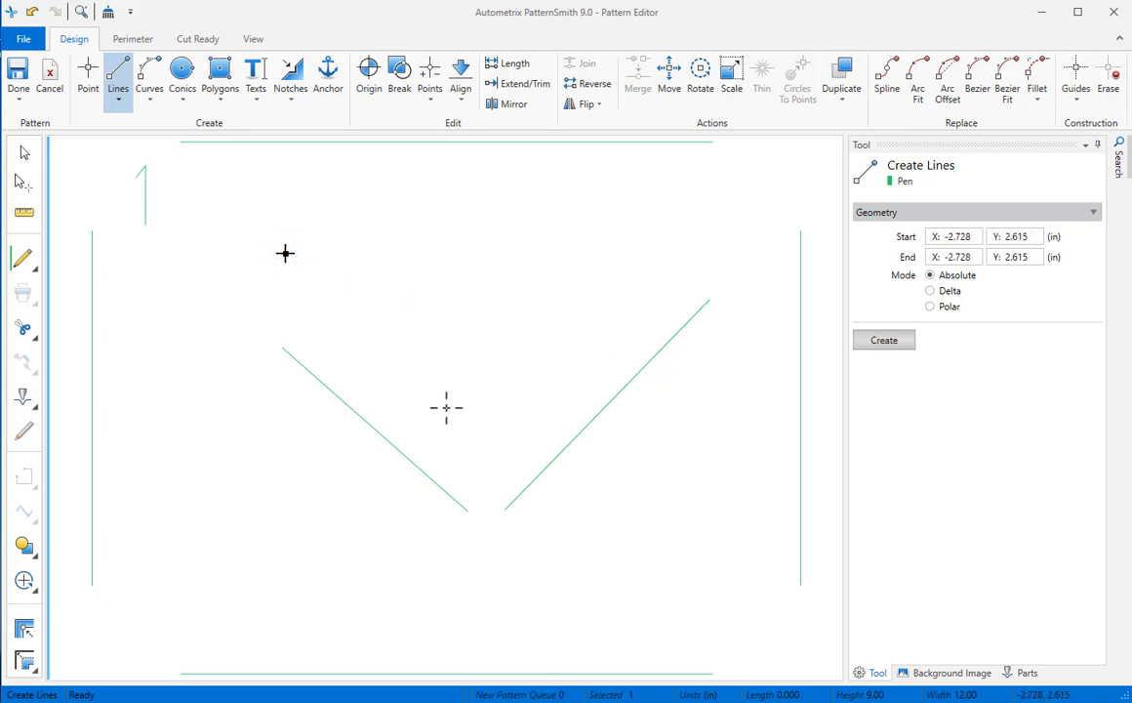
click(285, 253)
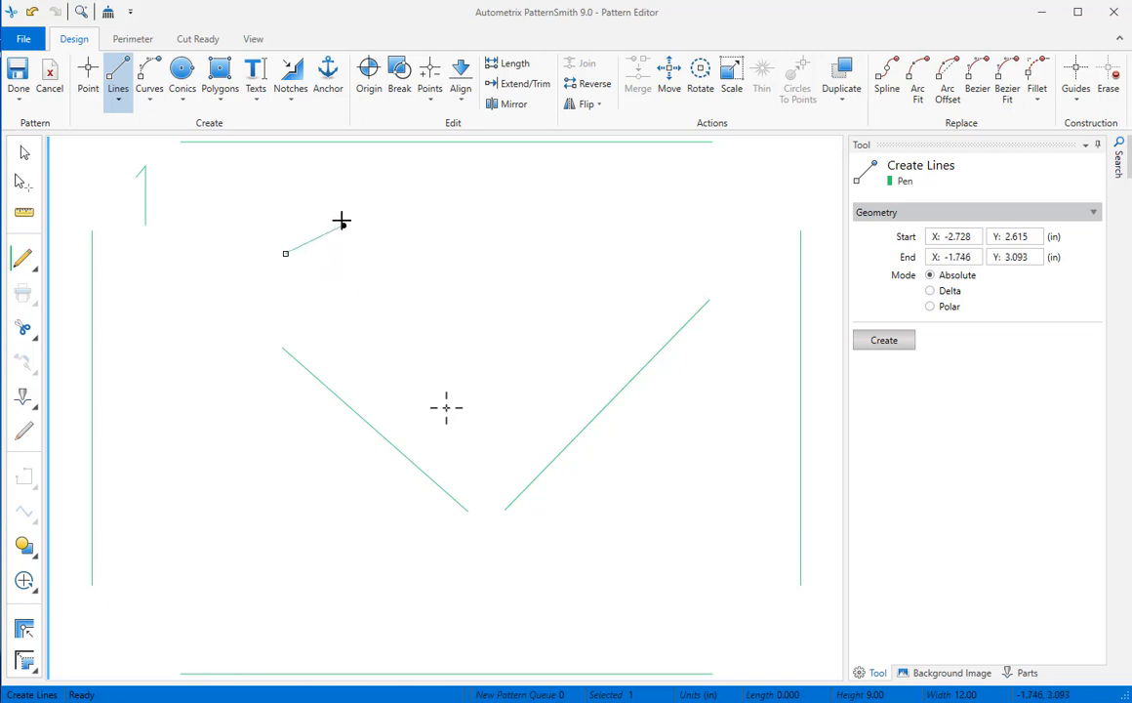
key(shift)
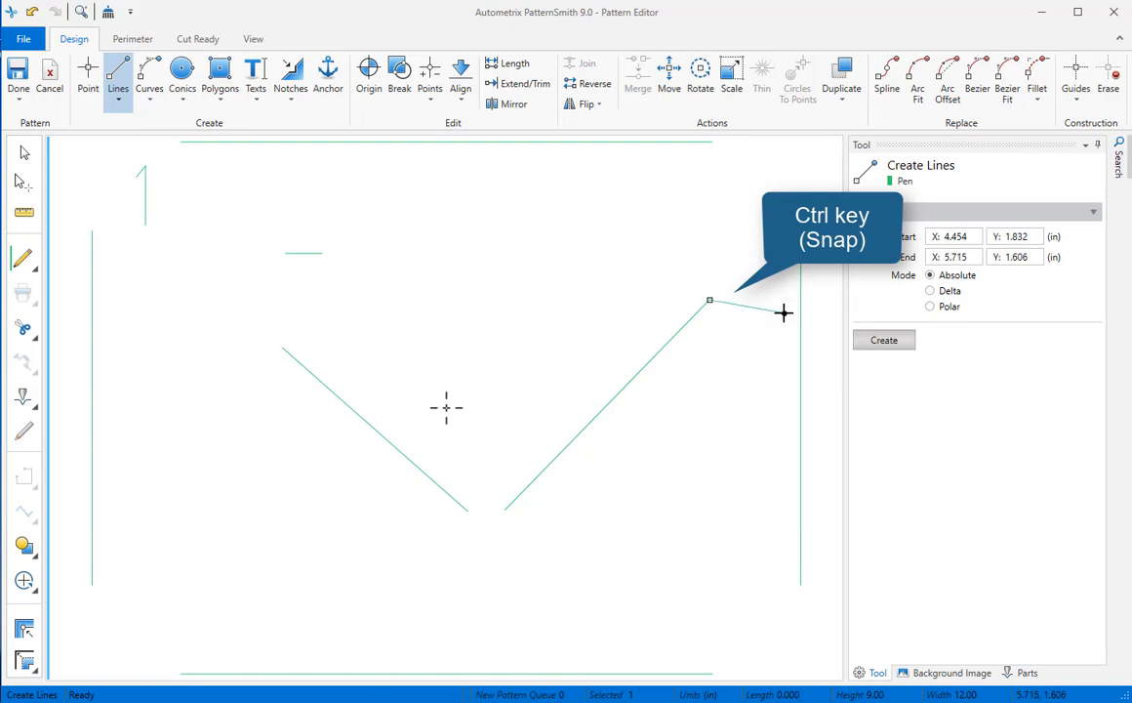
Snap lines to endpoints to outline the peaked bowl top and the stem with its foot
click(784, 313)
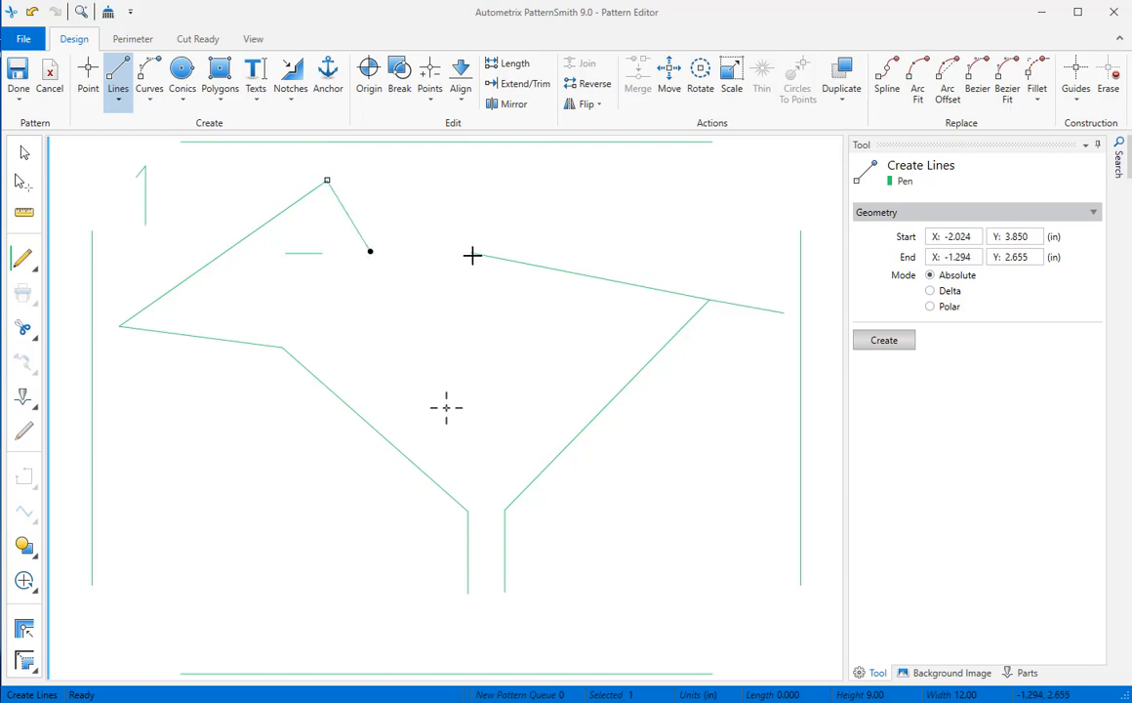
click(470, 252)
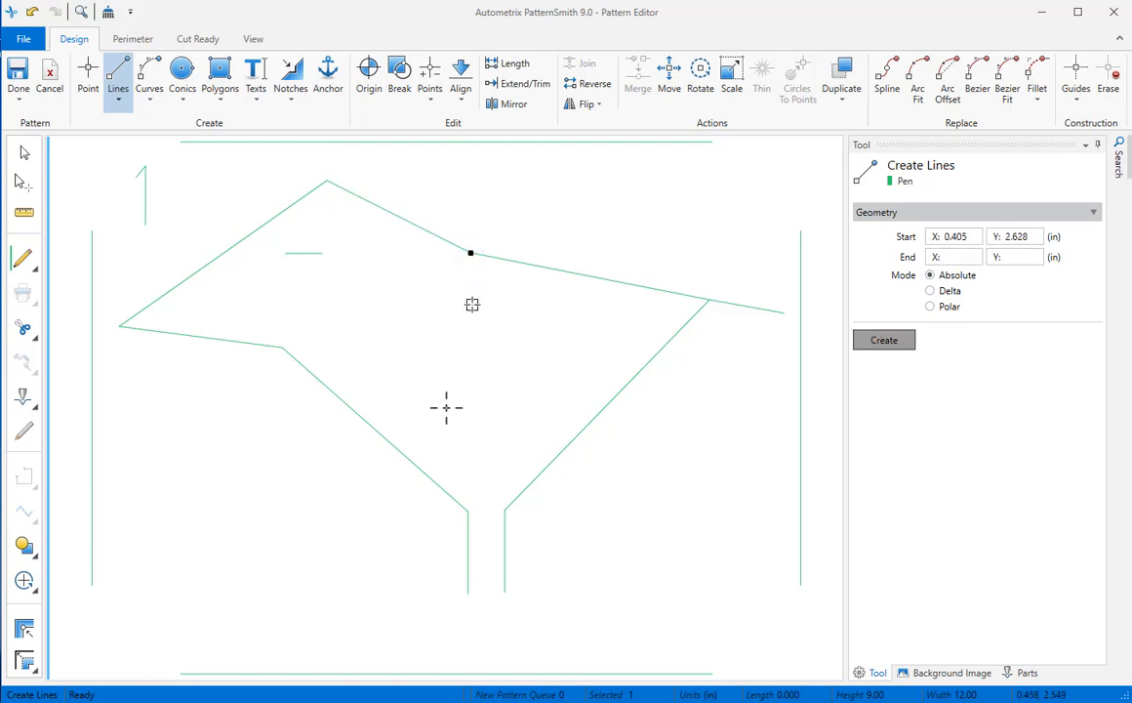
click(327, 181)
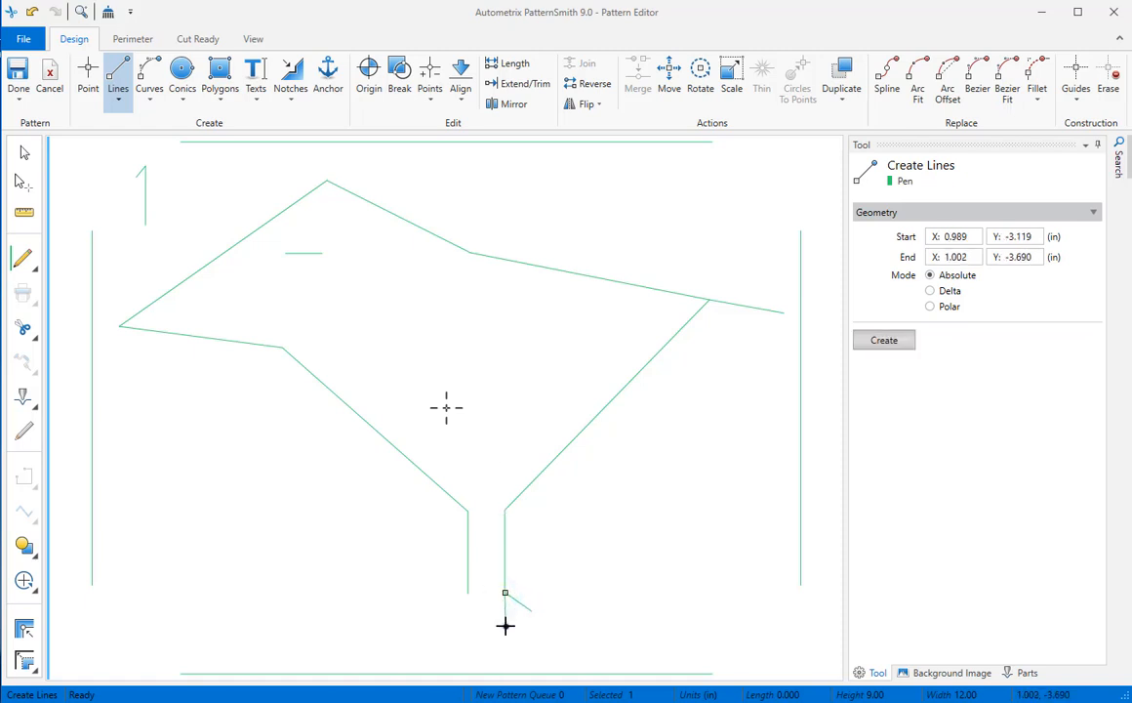
click(447, 626)
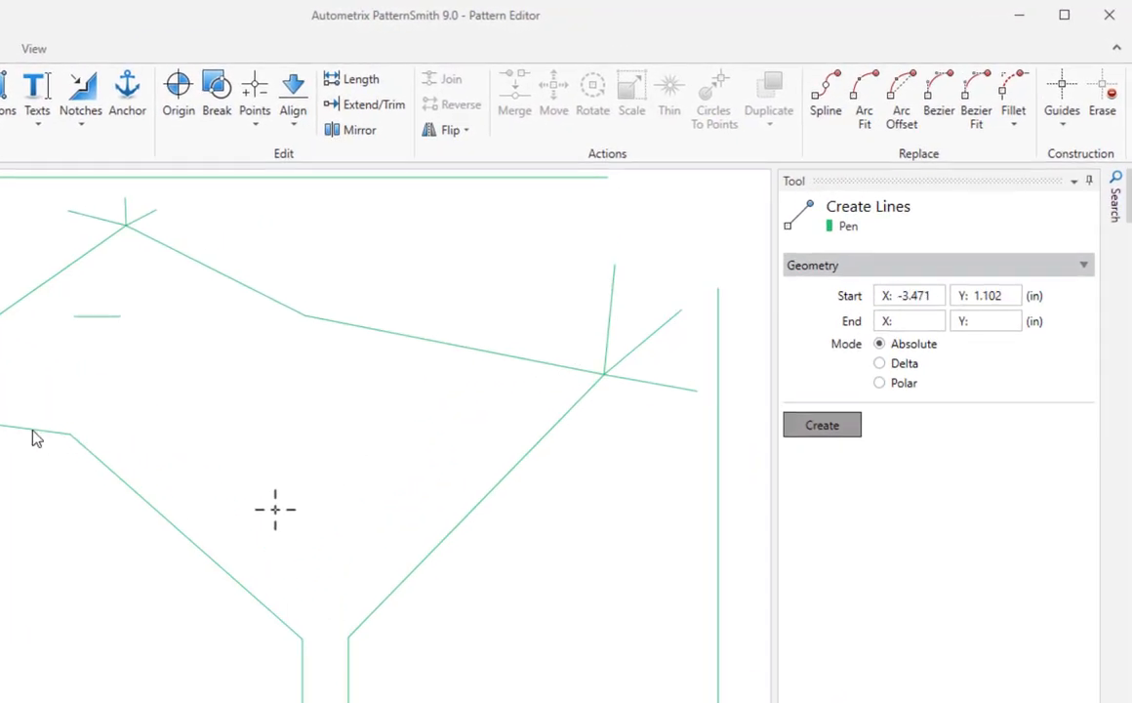
Draw a short line jutting inward from the bowl outline's left corner
click(234, 414)
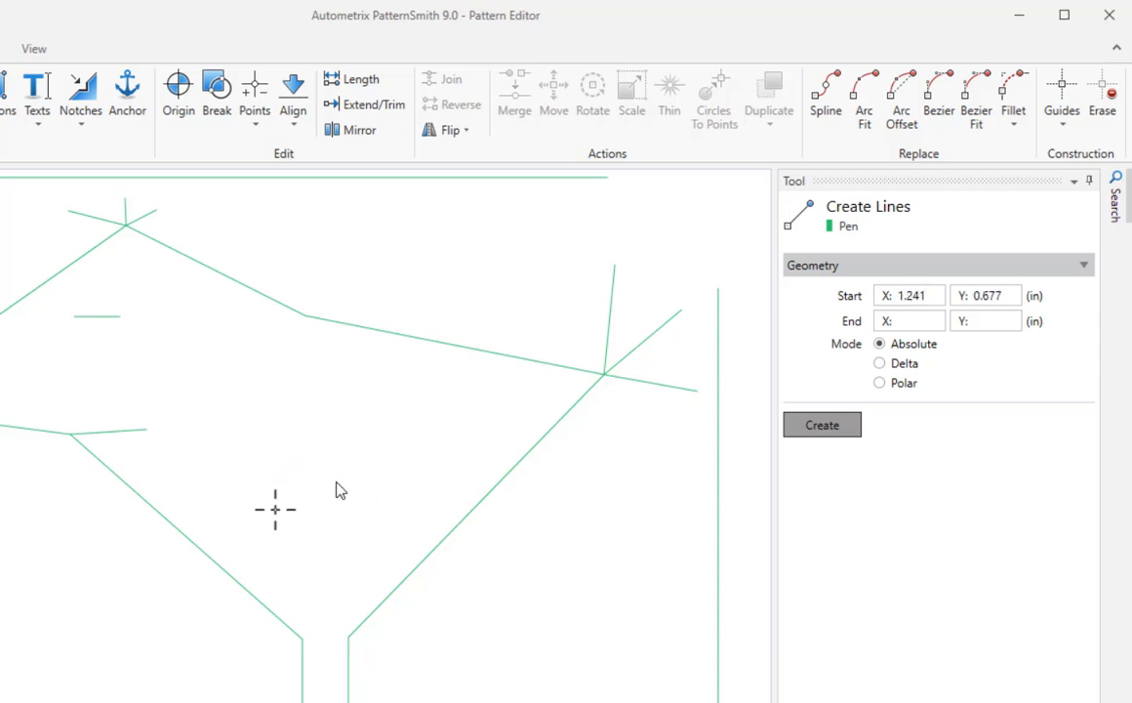
Create a horizontal line from start (-1, 1.5) using Delta mode, dX 4.000 and dY 0.000
key(Tab)
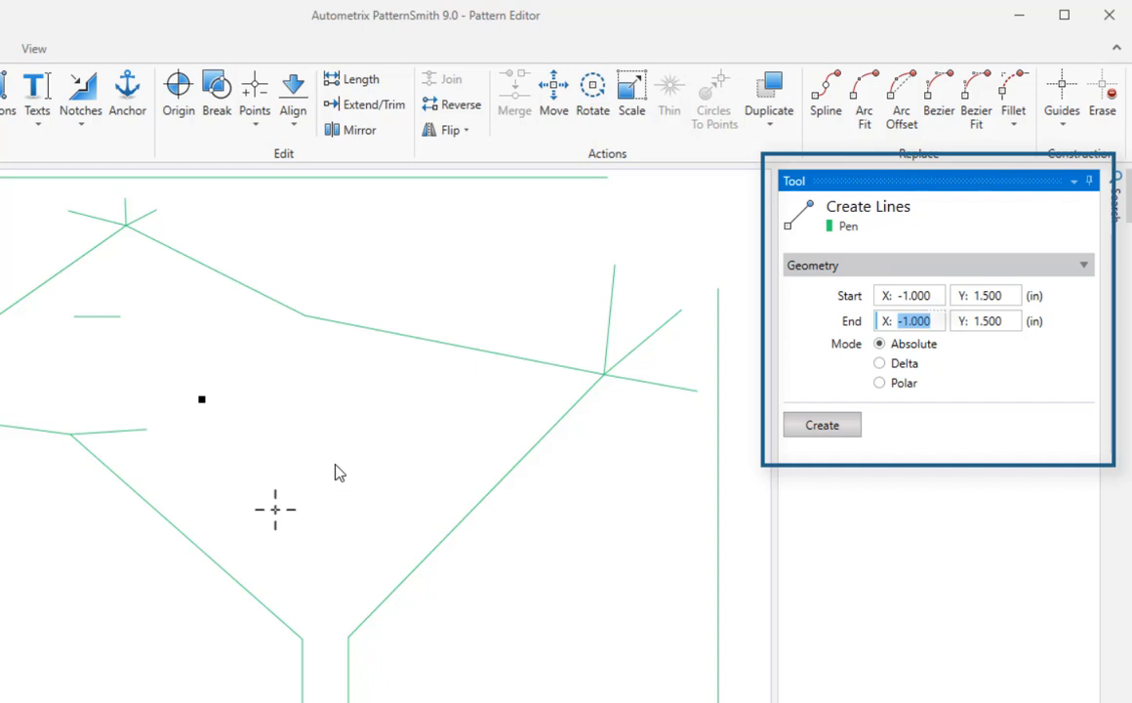
mouse_move(577, 416)
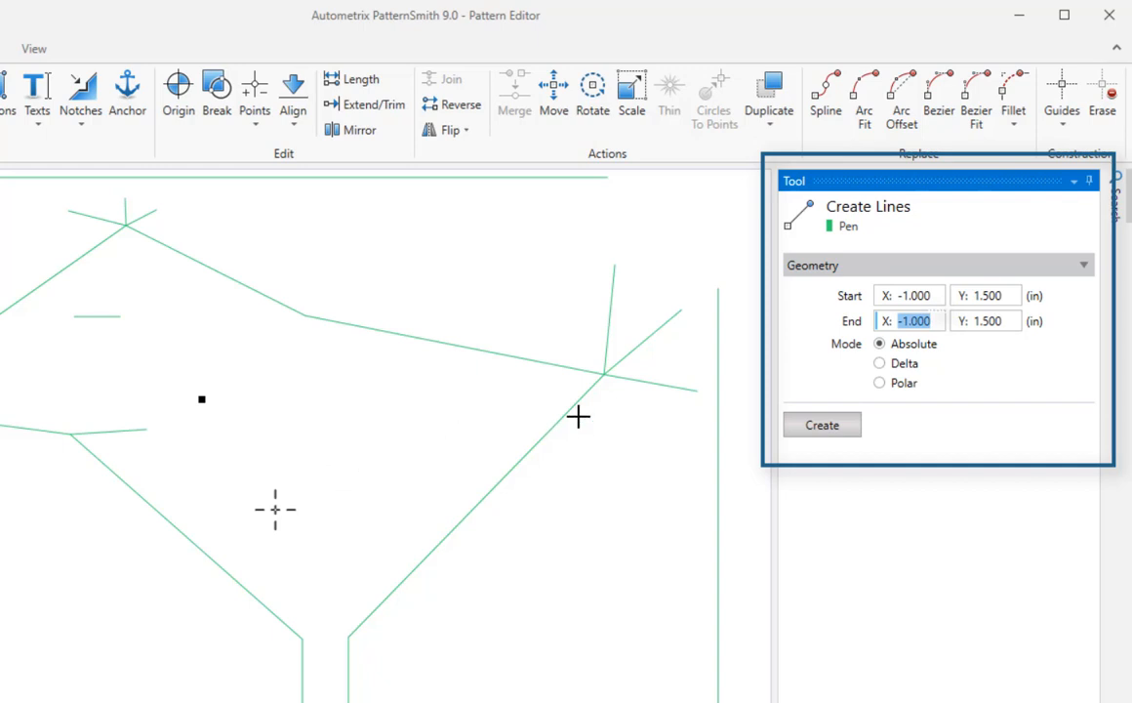
mouse_move(831, 375)
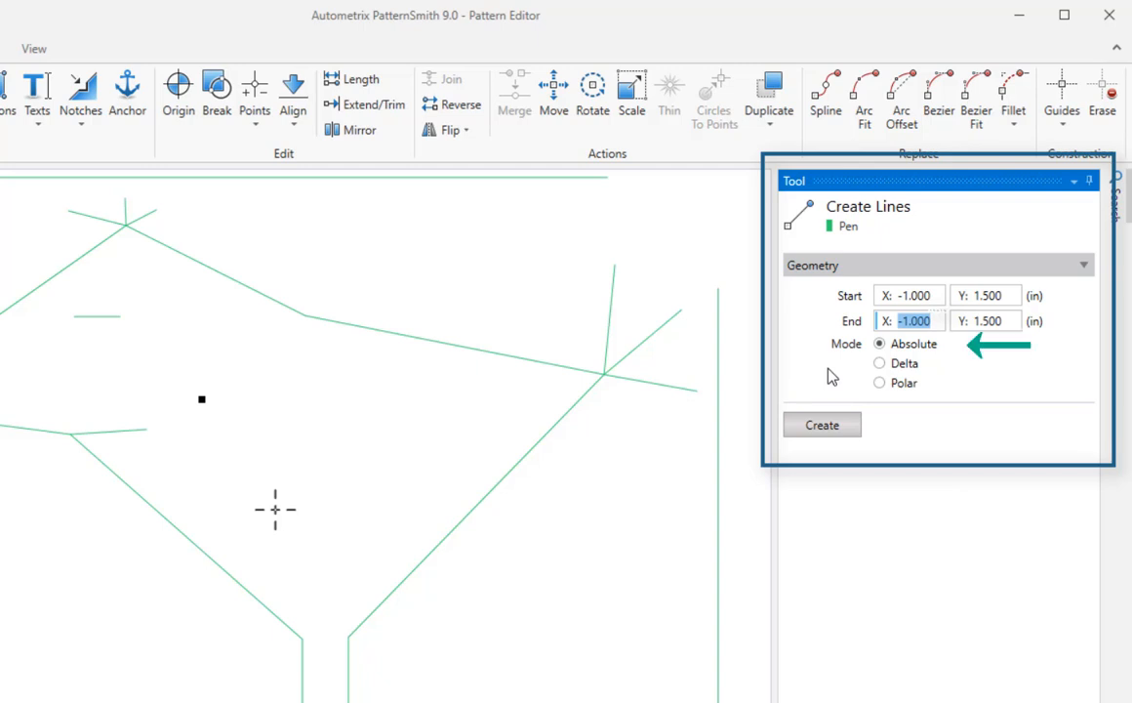
mouse_move(880, 370)
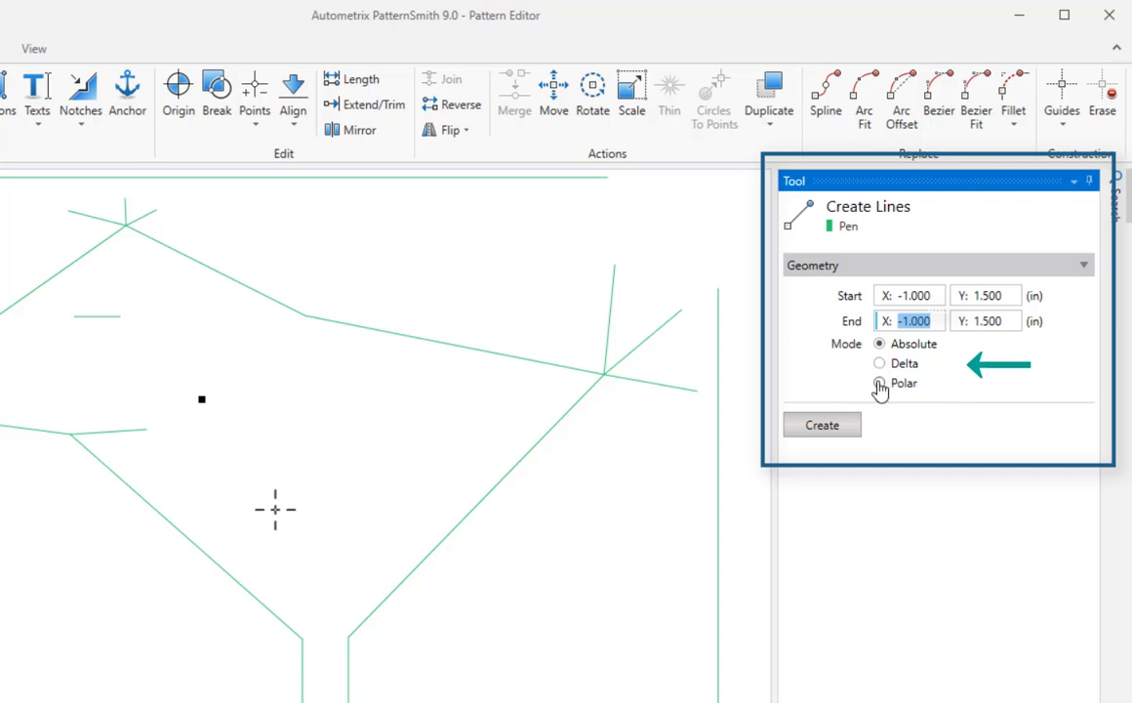
click(879, 382)
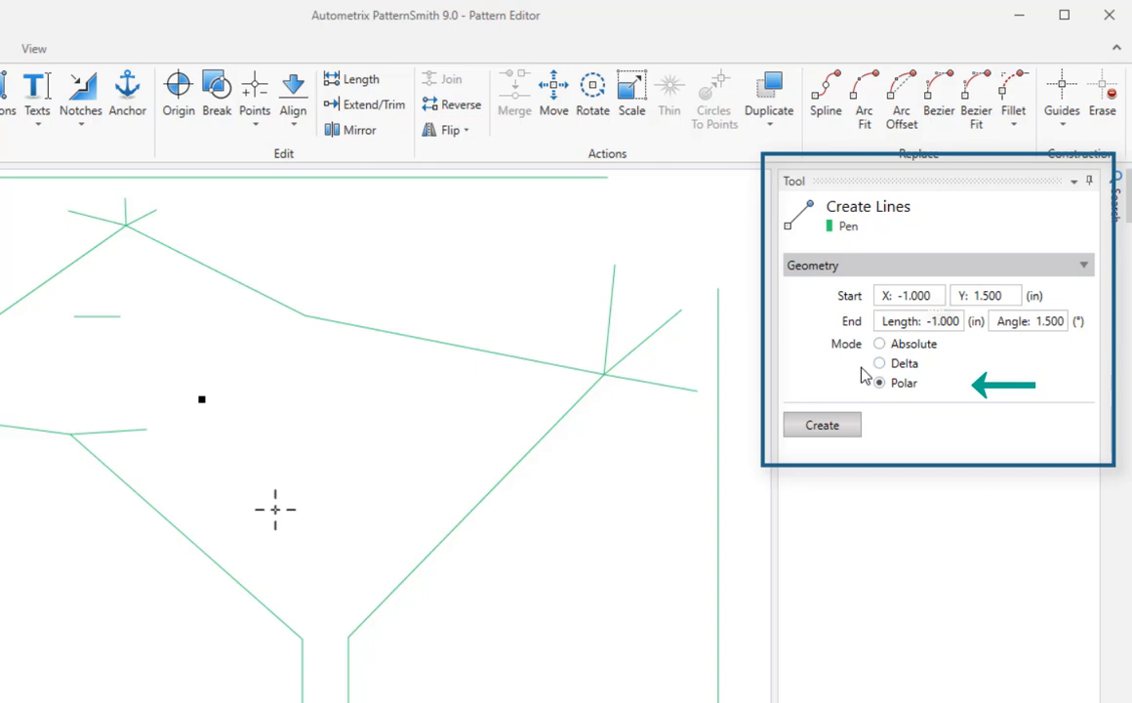
click(878, 363)
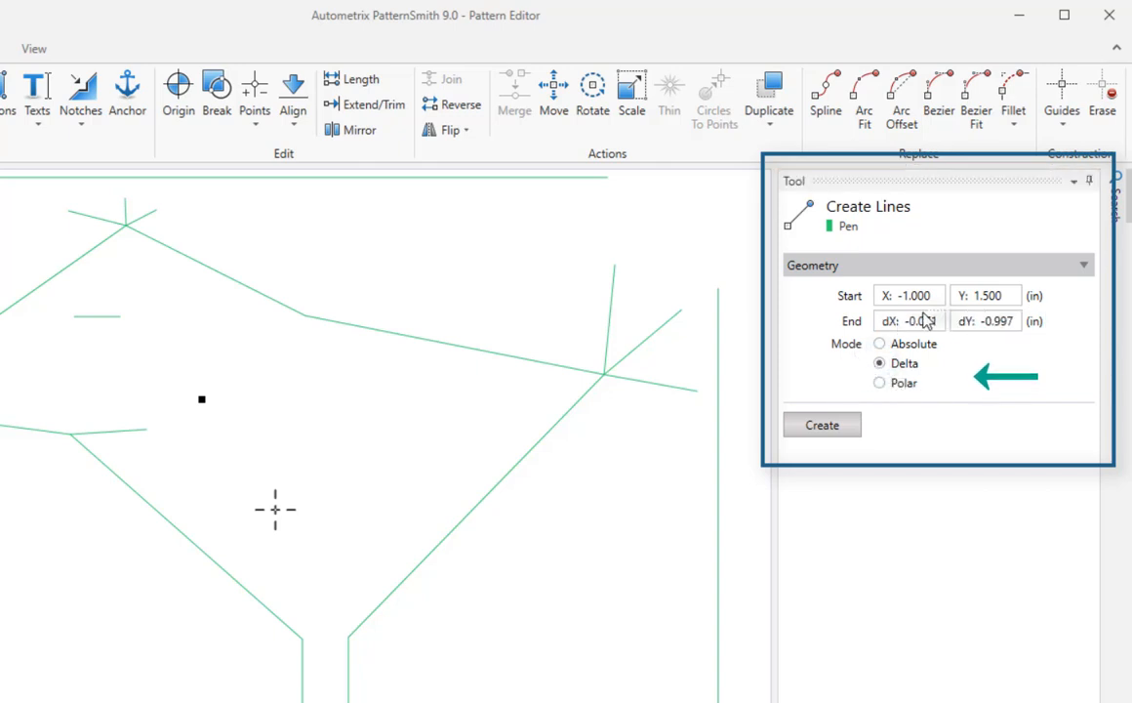
click(909, 321)
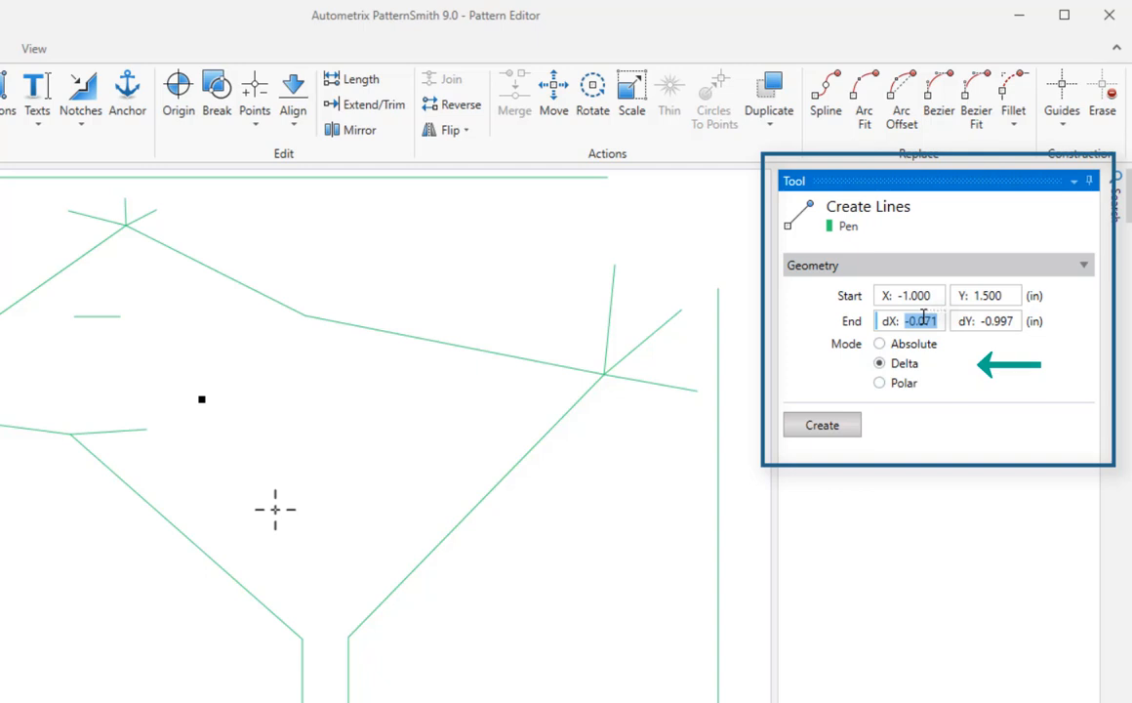
text(4.000)
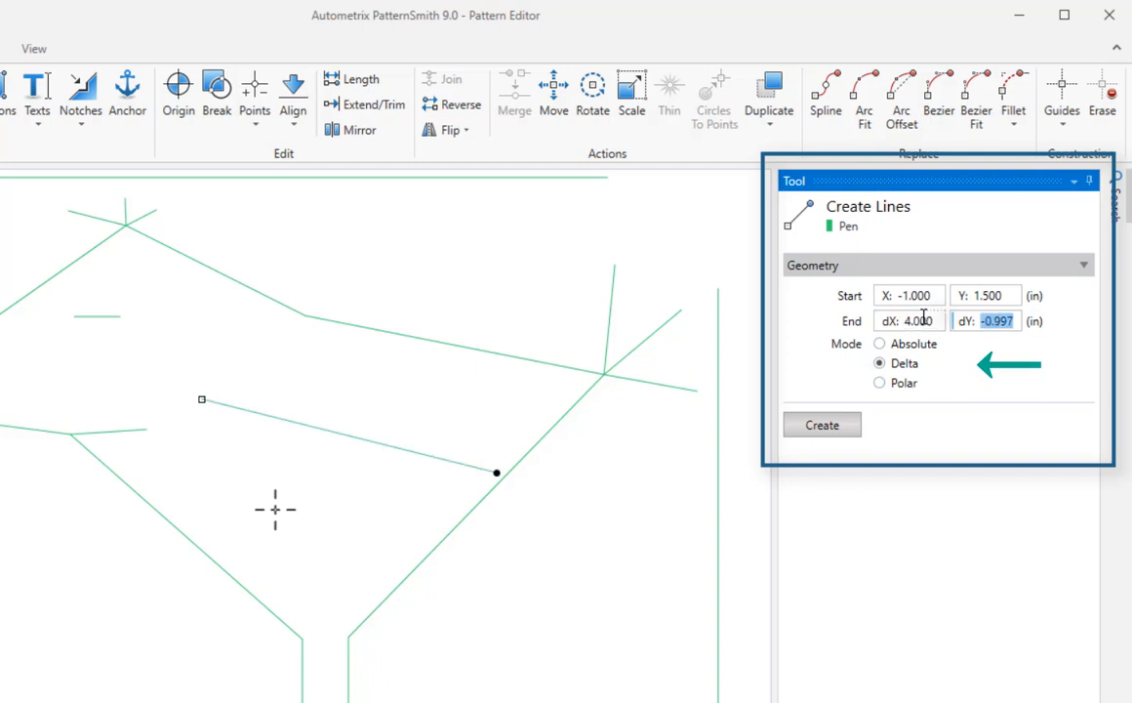
text(0.000)
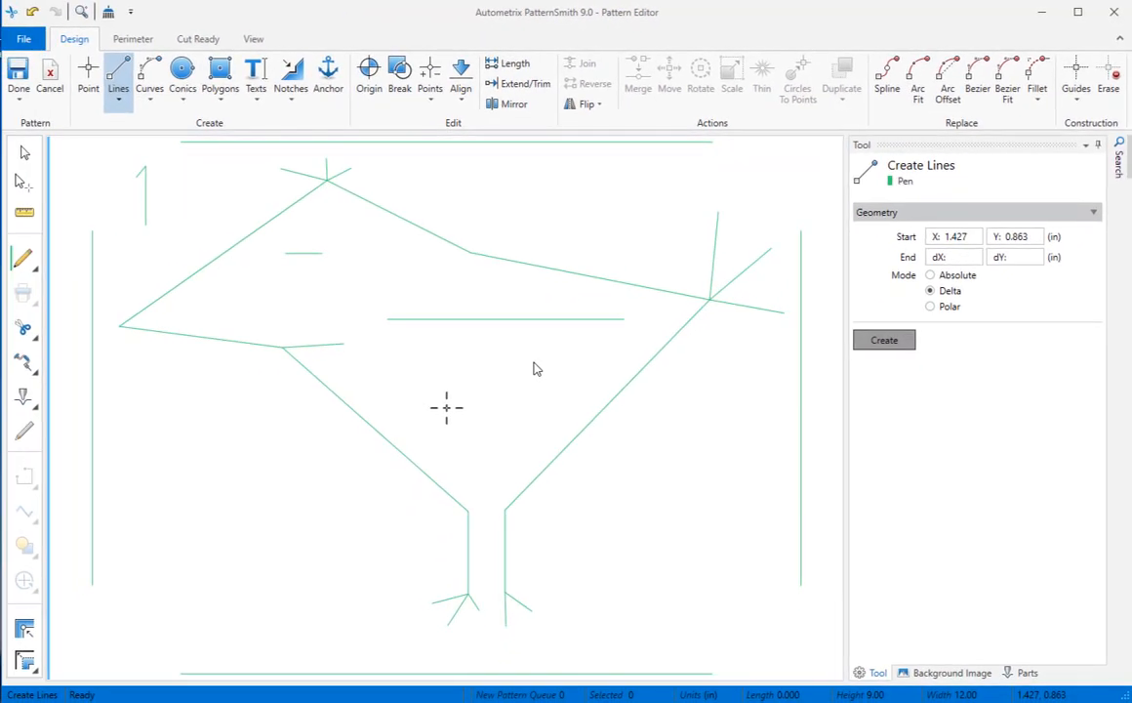
Connect the horizontal line's left and right ends to origin 0,0, closing a triangle
key(Tab)
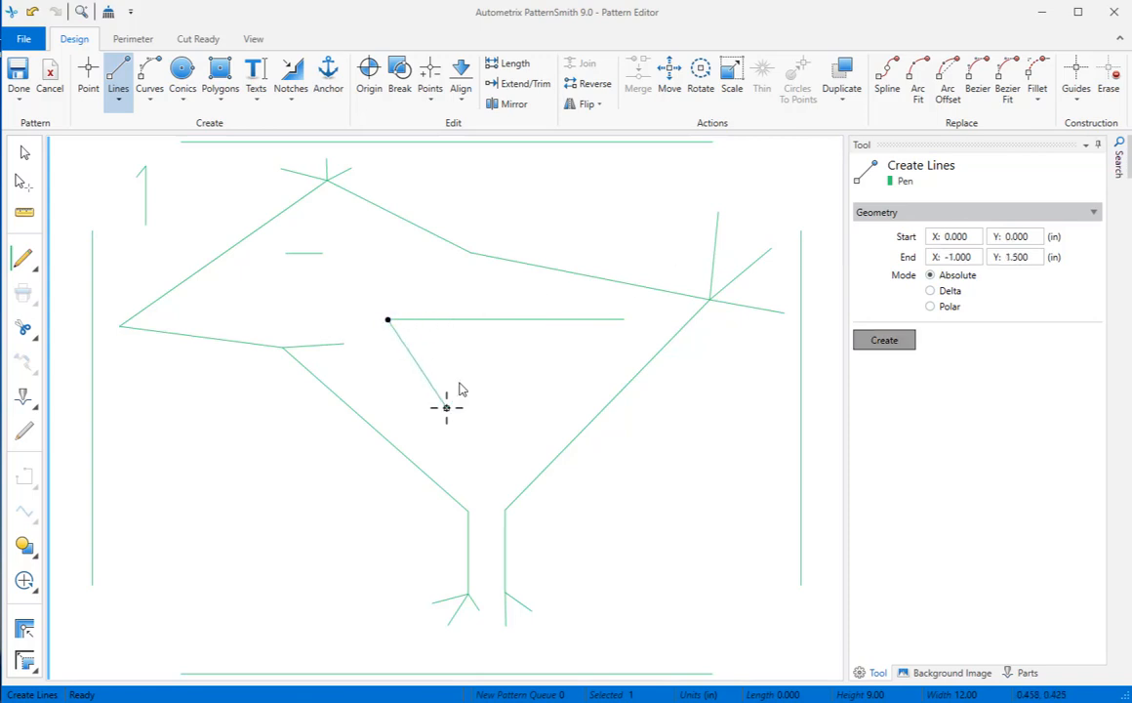
click(623, 320)
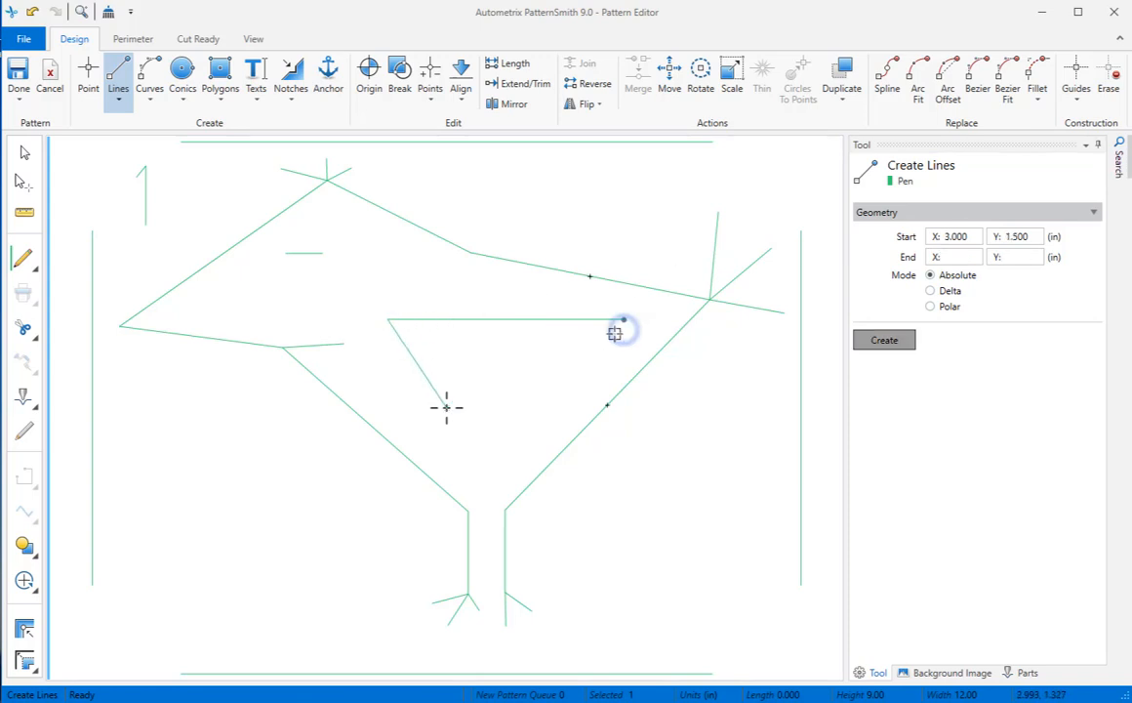
key(Tab)
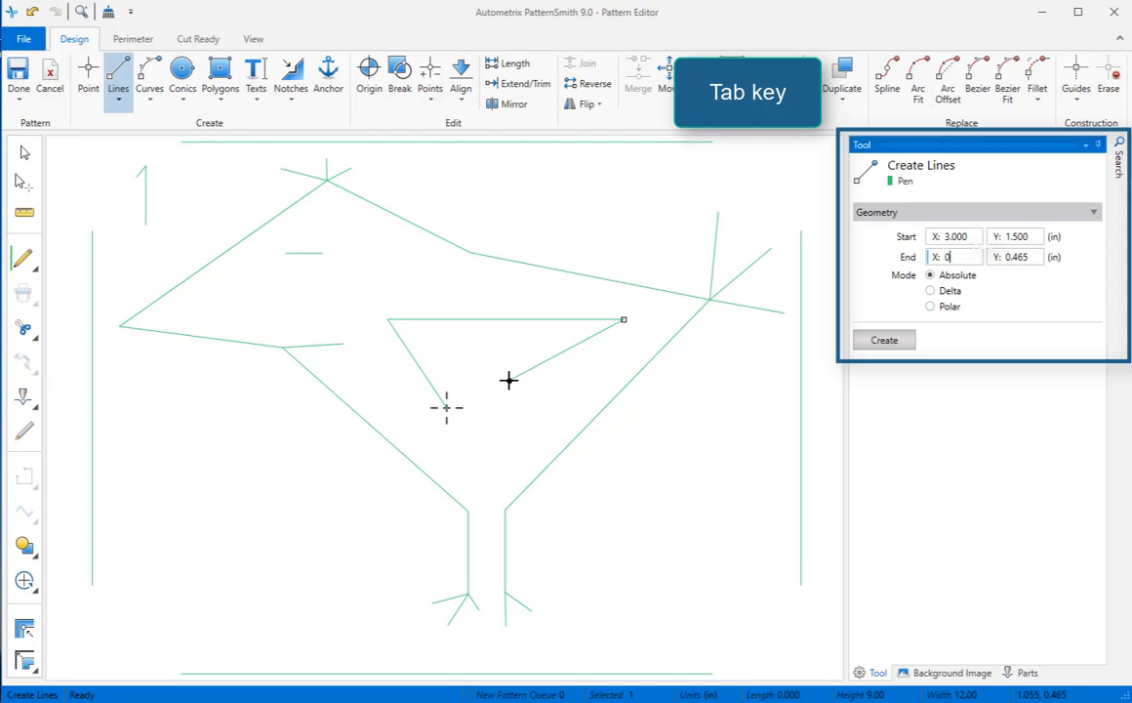
click(884, 340)
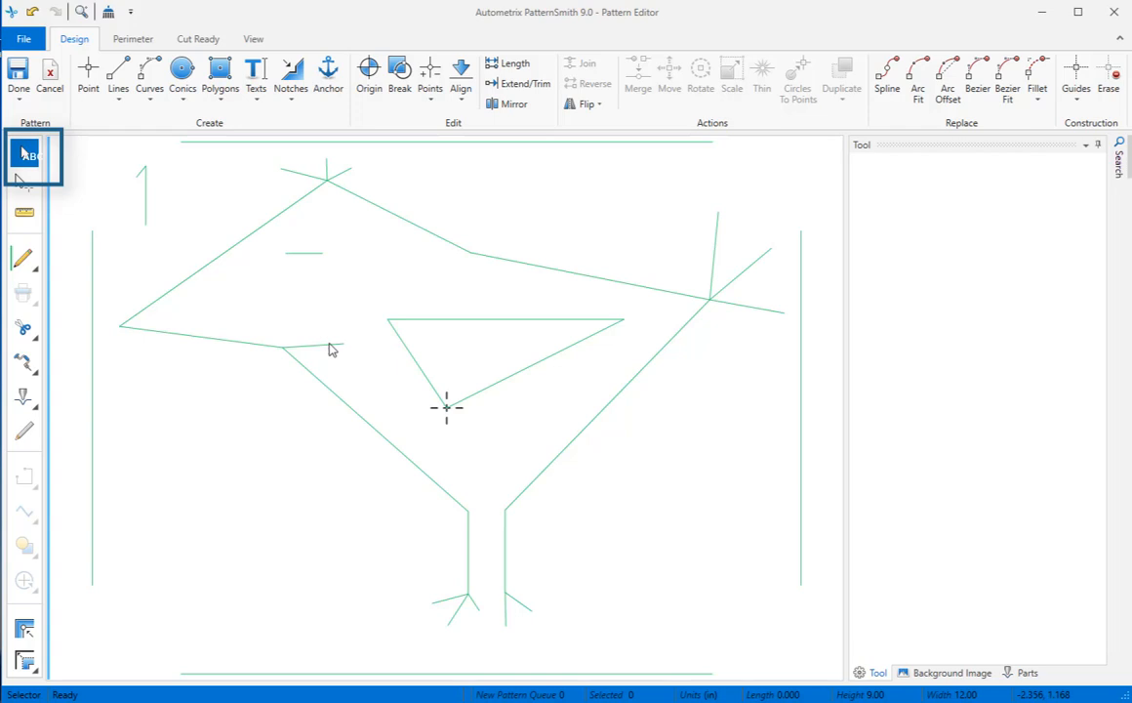
Select the short left-corner line to view its properties (about 1.04 in at 3.7°)
click(332, 349)
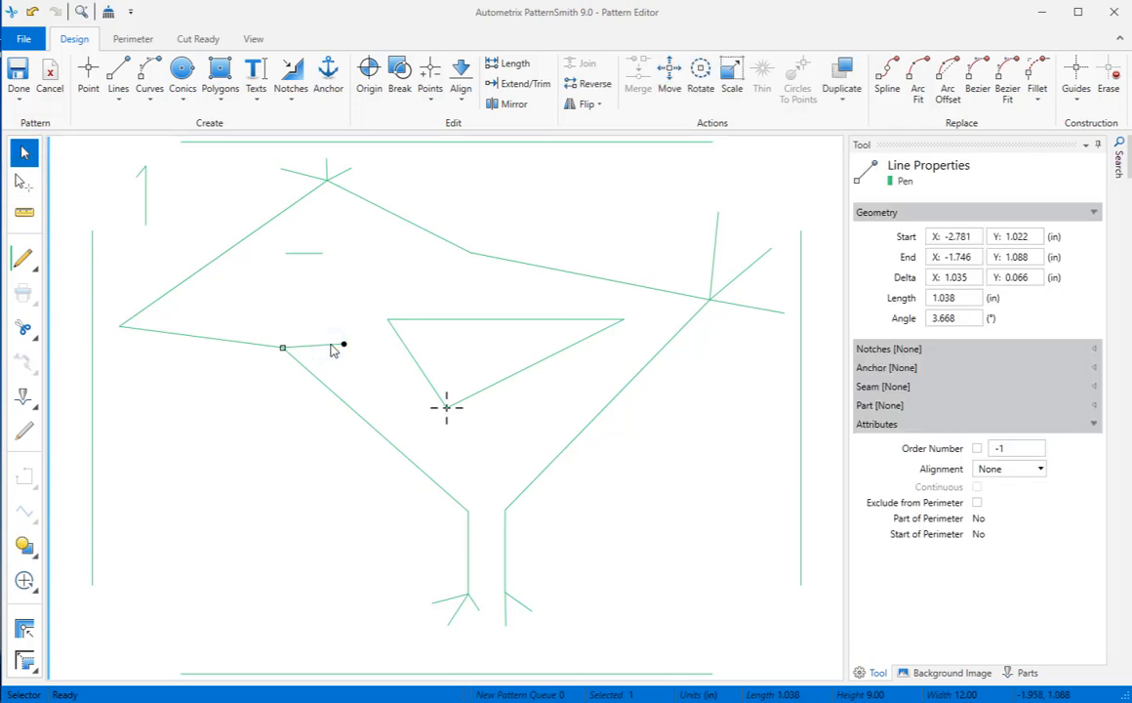